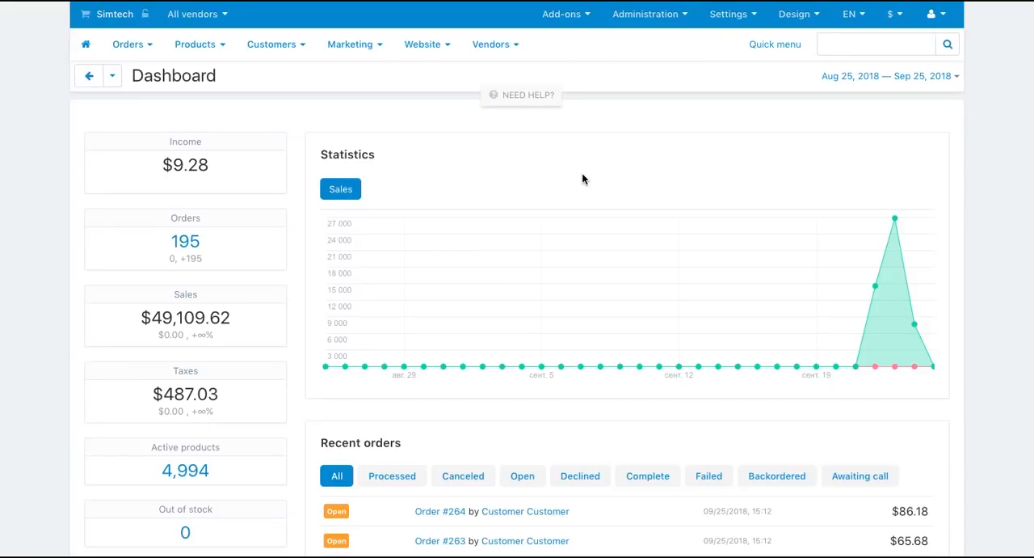
Go from the Design menu to the Themes page showing the current Bright theme
{"action": "left_click", "coordinate": [795, 13]}
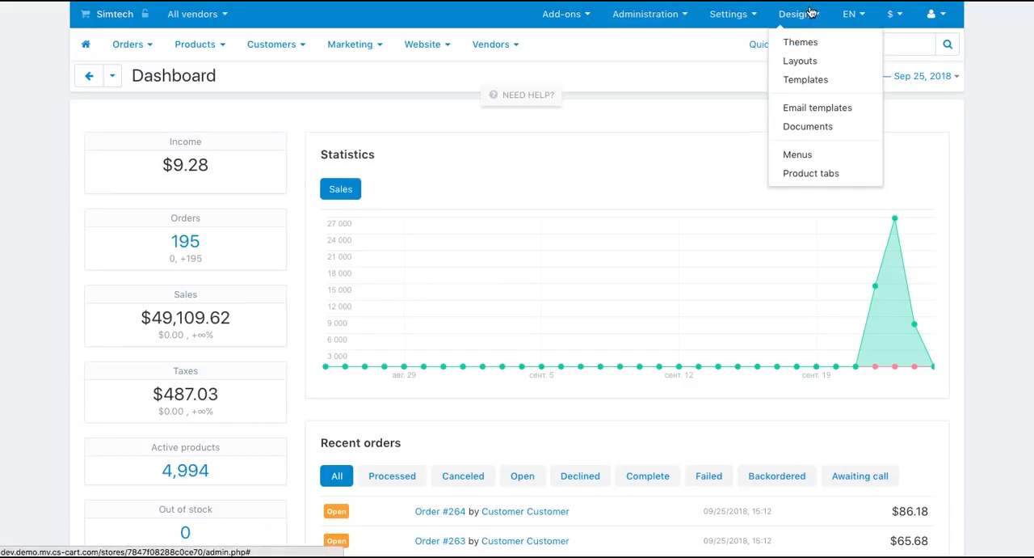
{"action": "mouse_move", "coordinate": [800, 42]}
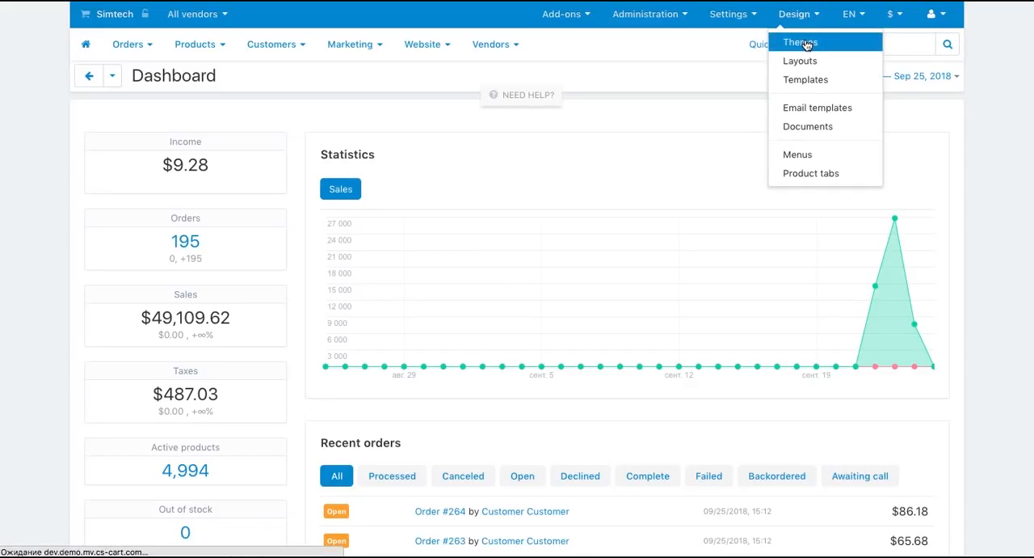
{"action": "left_click", "coordinate": [801, 42]}
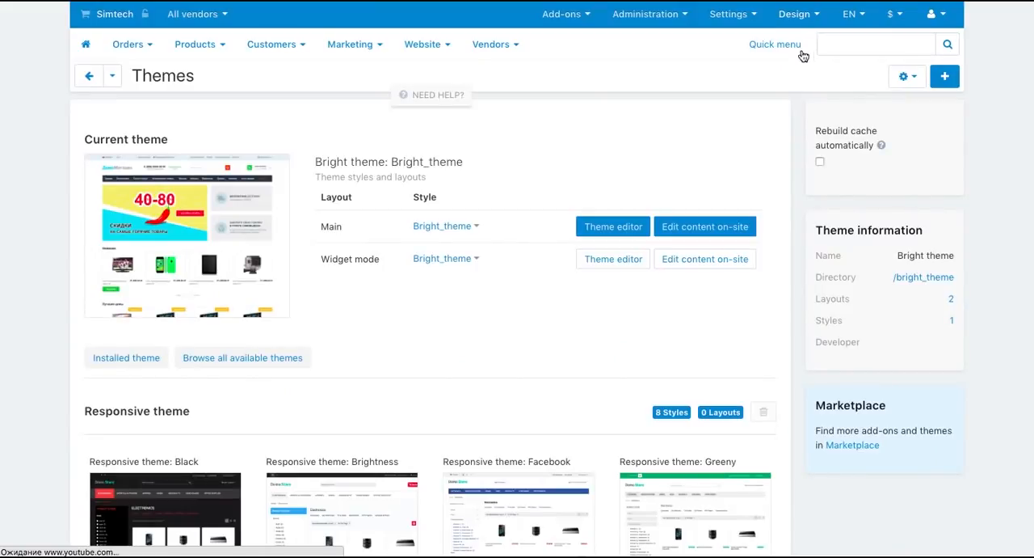
{"action": "left_click", "coordinate": [819, 162]}
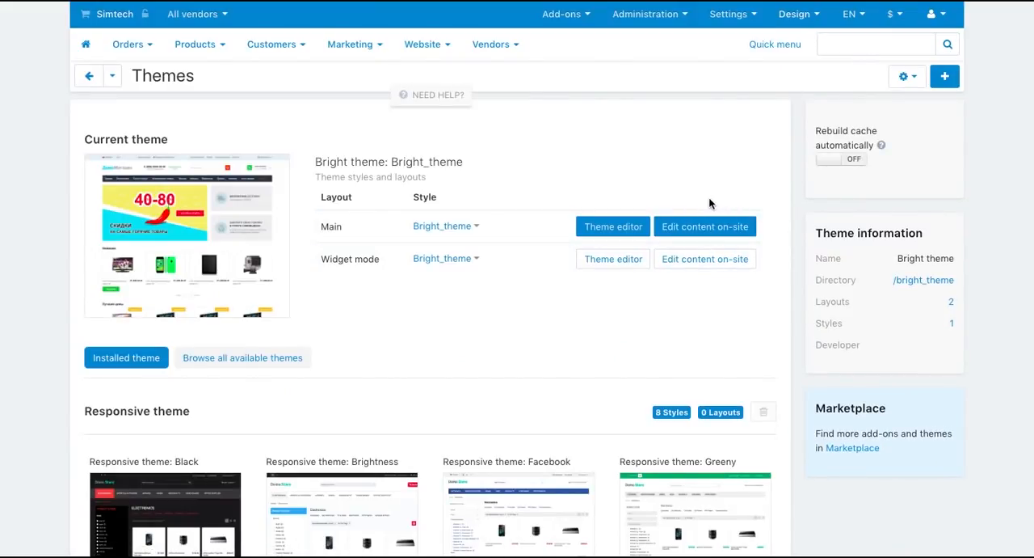
Edit the Main layout on-site and rename the footer column heading to 'CONTACTS', saving it
{"action": "left_click", "coordinate": [705, 226]}
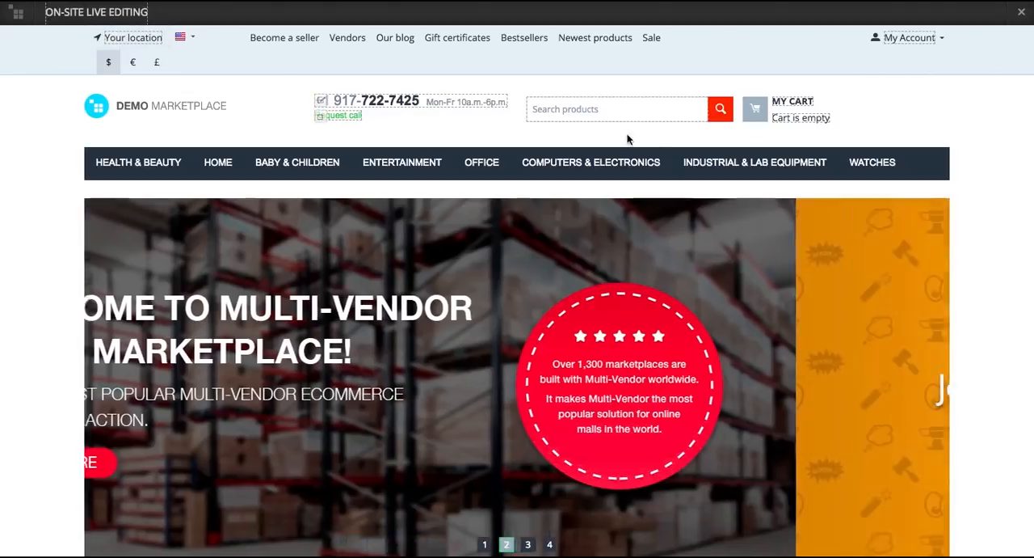
{"action": "scroll", "scroll_direction": "down", "scroll_amount": 3}
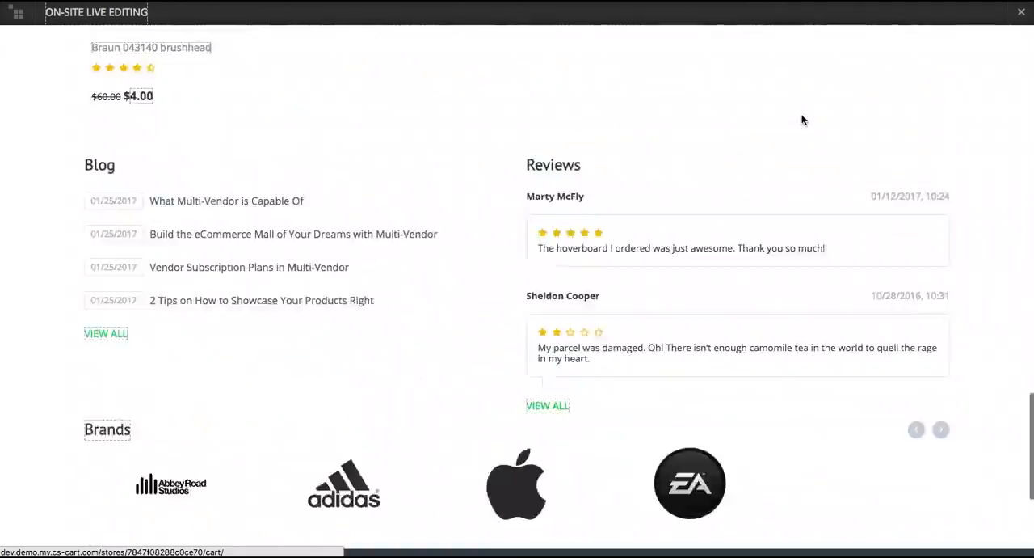
{"action": "scroll", "scroll_direction": "down", "scroll_amount": 3}
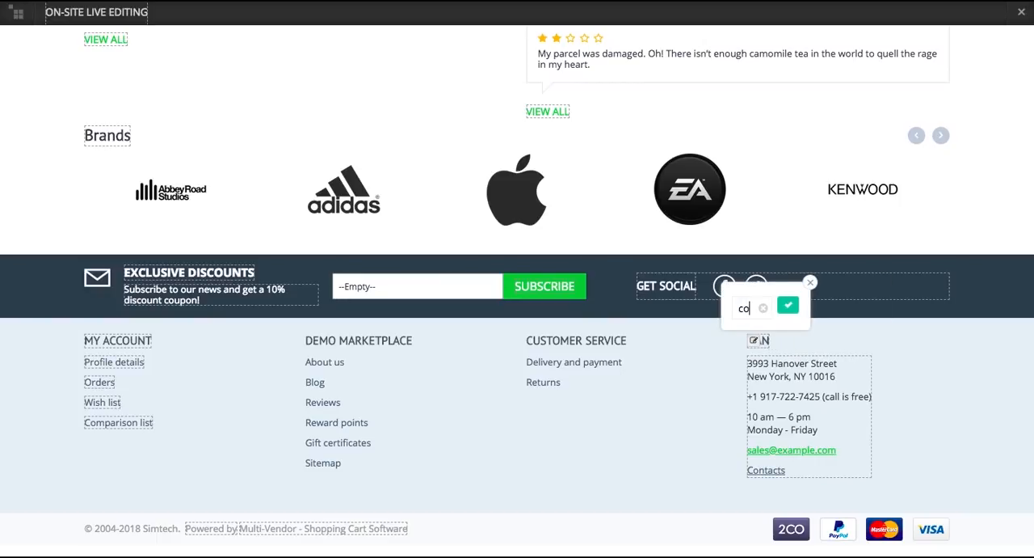
{"action": "type", "text": "ntacts"}
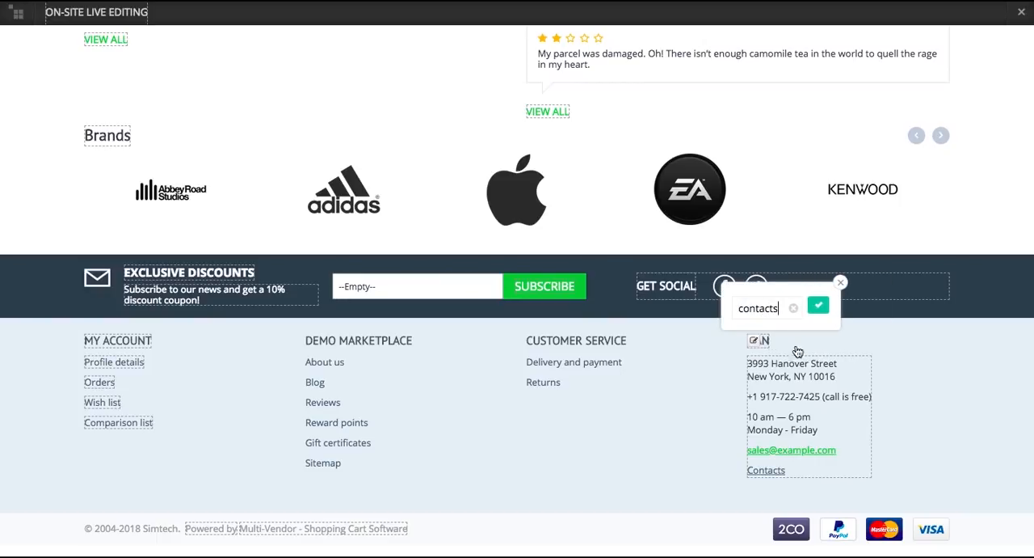
{"action": "left_click", "coordinate": [818, 306]}
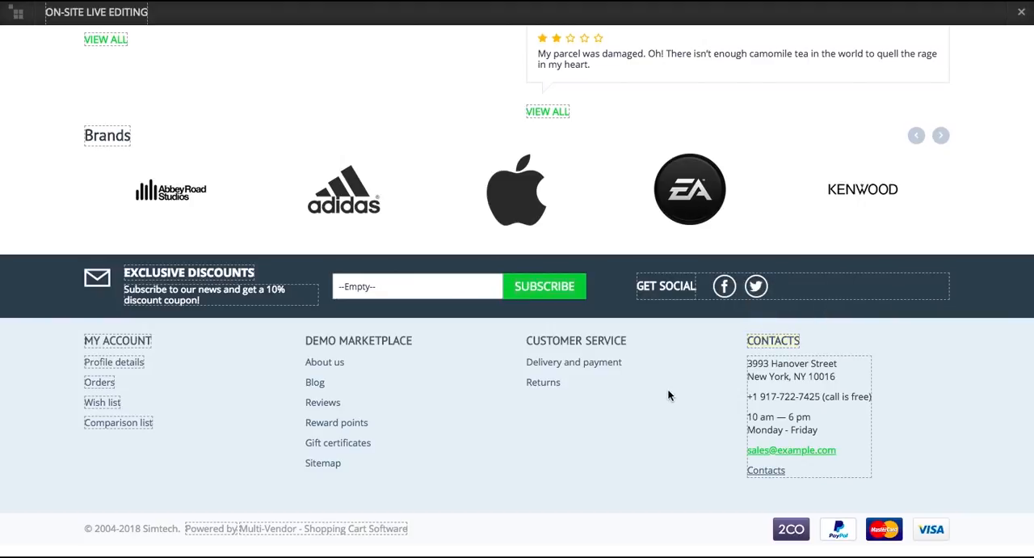
{"action": "scroll", "scroll_direction": "up", "scroll_amount": 3}
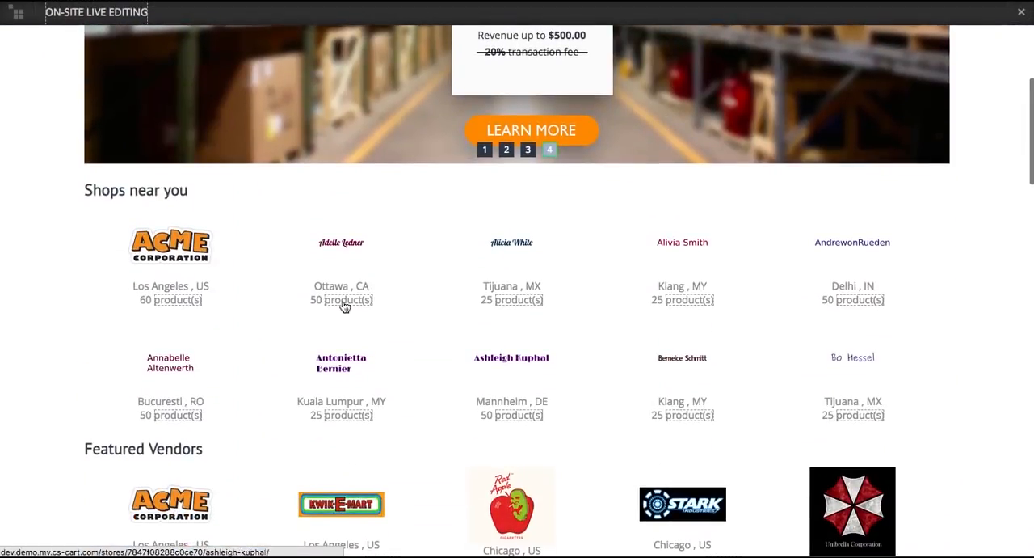